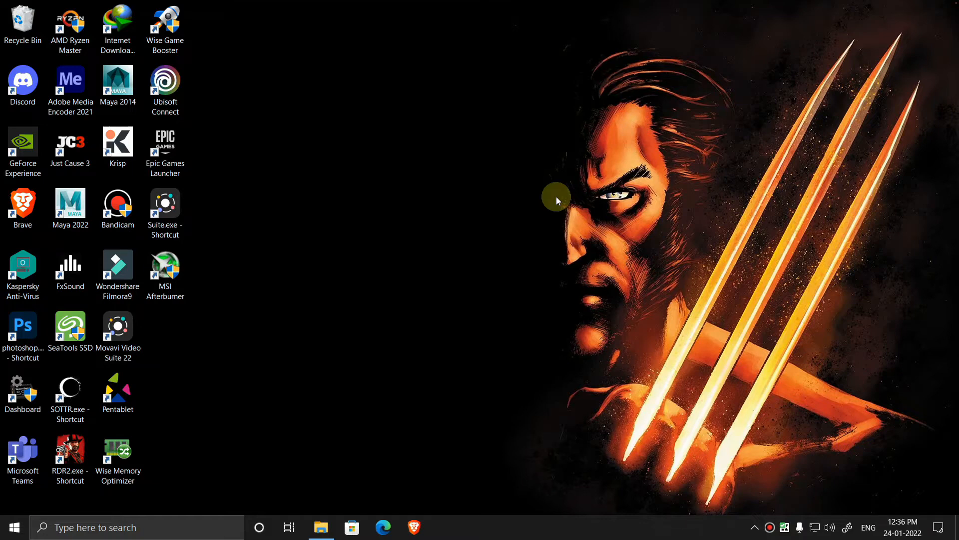
# Search for "disk" in the taskbar and launch Disk Cleanup for drive C:.
pyautogui.click(135, 526)
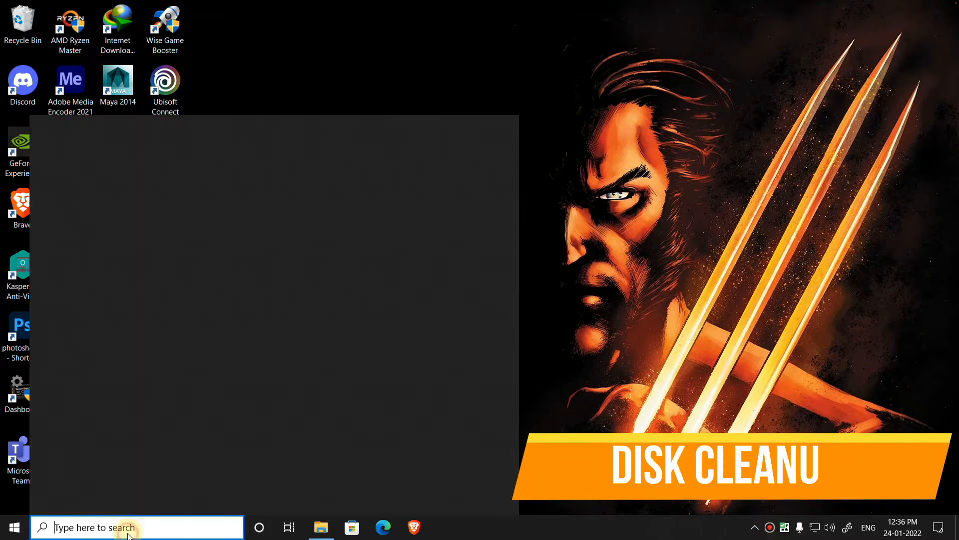
pyautogui.write('disk')
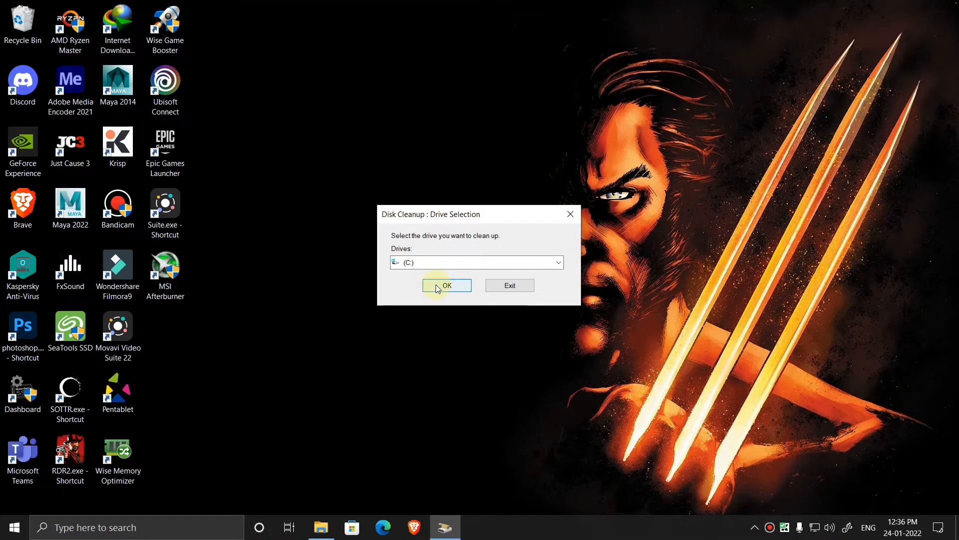
# Scan drive C:, then rescan C: including system files (up to 2.37 GB).
pyautogui.click(446, 286)
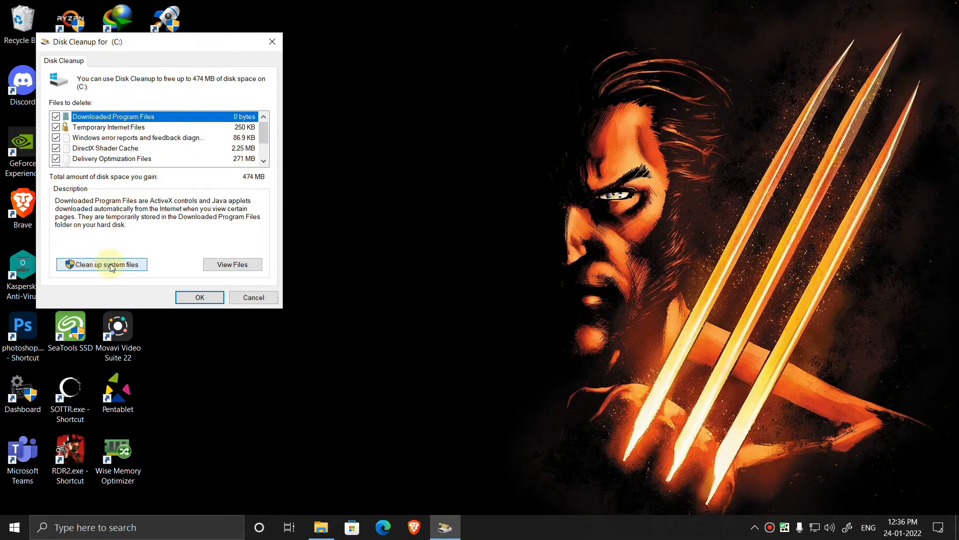
pyautogui.click(101, 264)
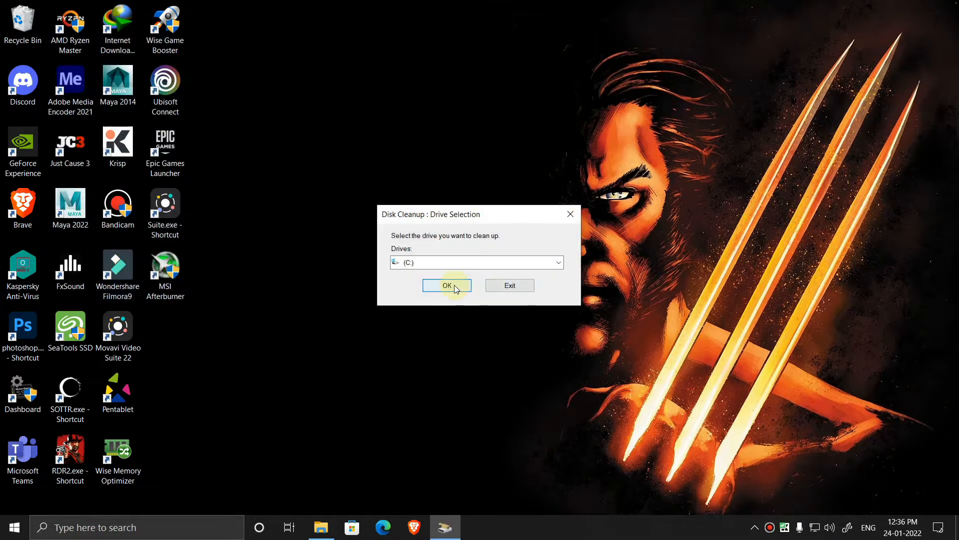
pyautogui.click(447, 285)
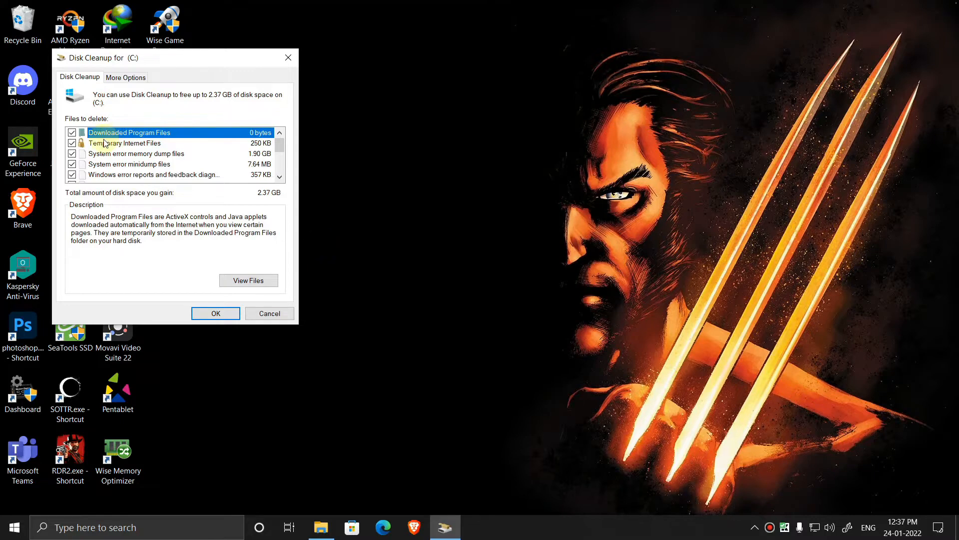
pyautogui.moveTo(134, 159)
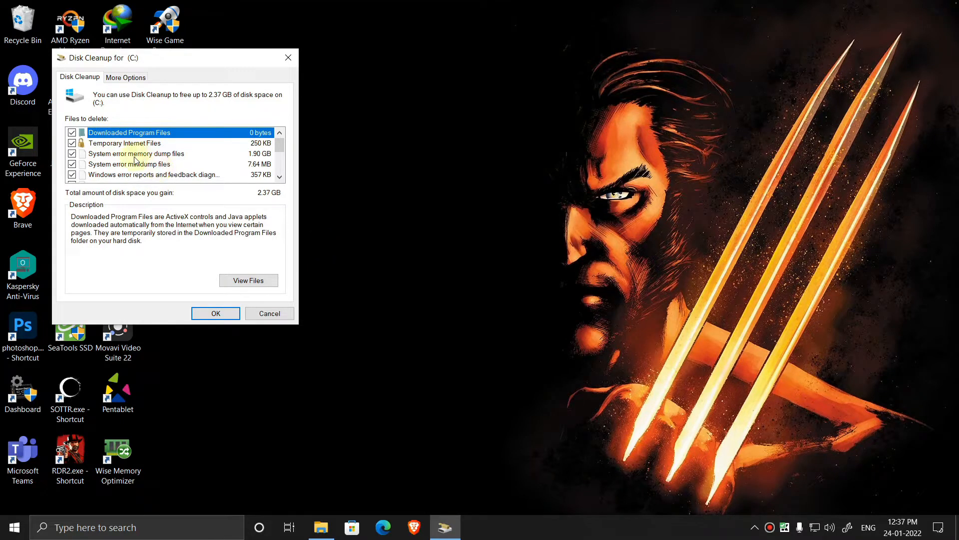
# Review the checked files and permanently delete them from drive C:.
pyautogui.scroll(-3)
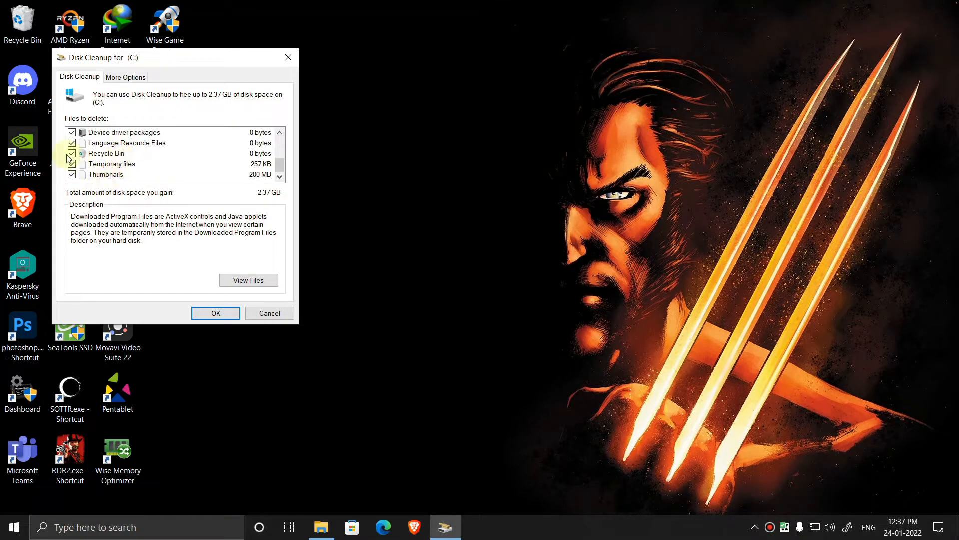
pyautogui.scroll(3)
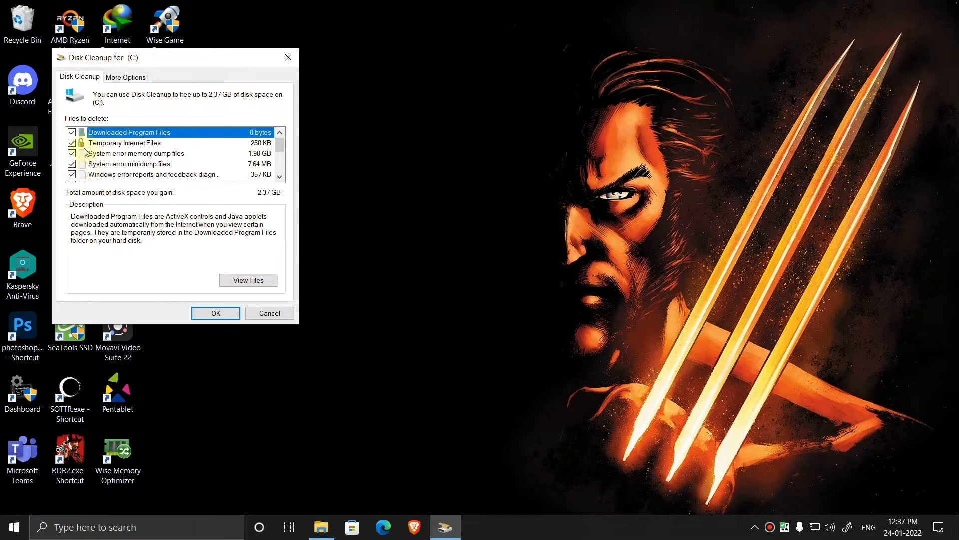
pyautogui.click(215, 313)
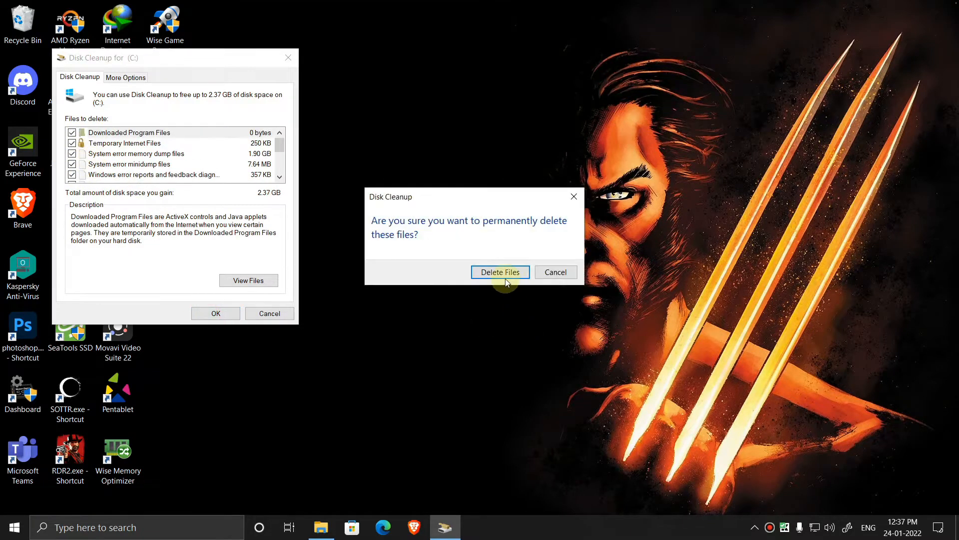
pyautogui.click(499, 272)
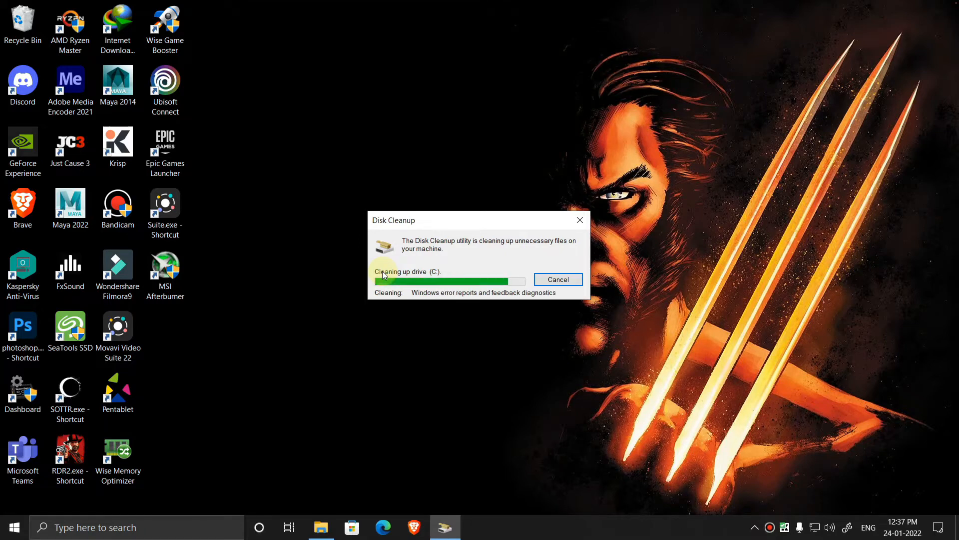
pyautogui.click(557, 279)
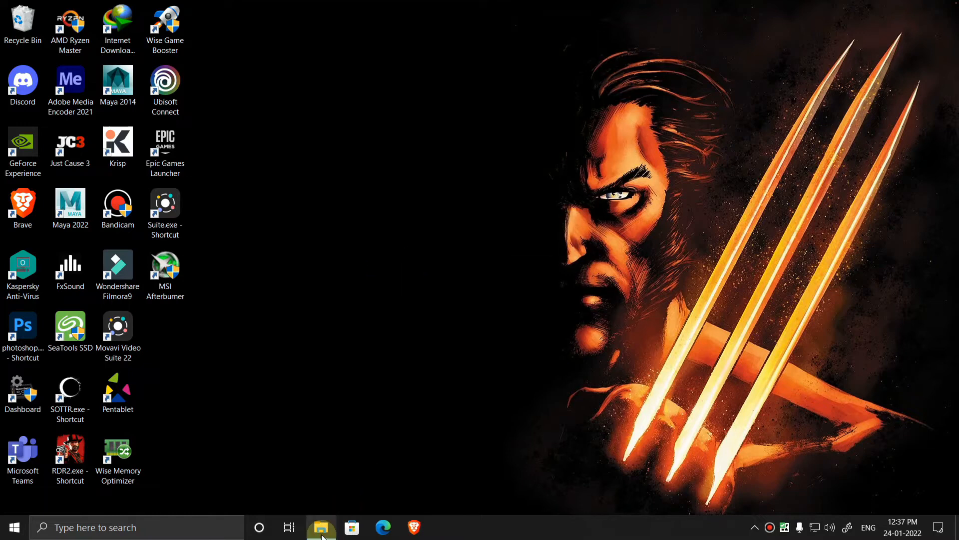
# Open File Explorer and browse to C:\Users\ your personal user folder.
pyautogui.click(321, 527)
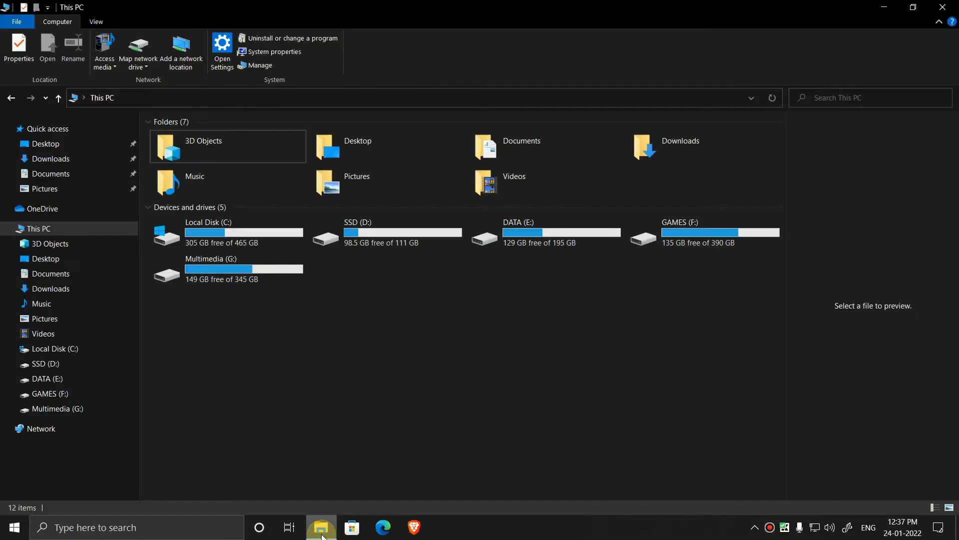
pyautogui.doubleClick(208, 234)
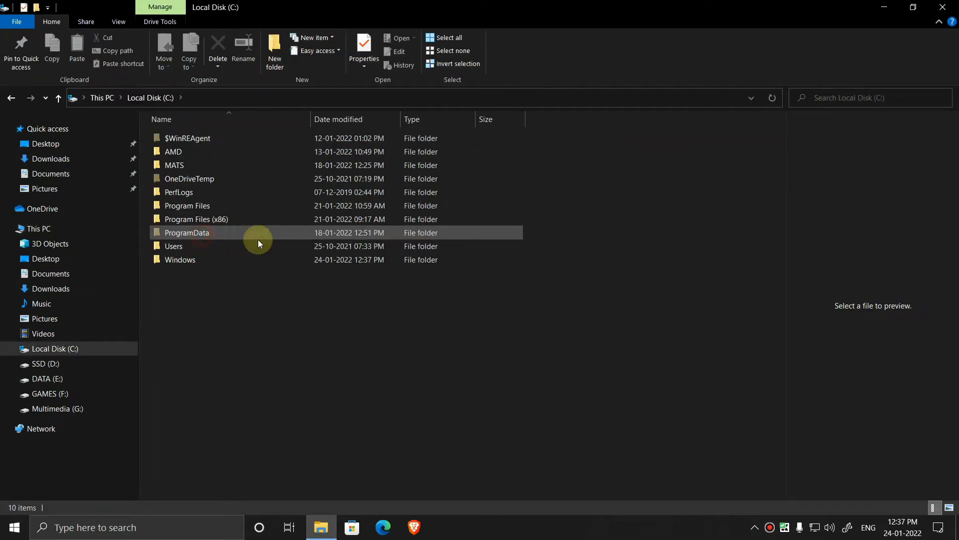
pyautogui.doubleClick(174, 245)
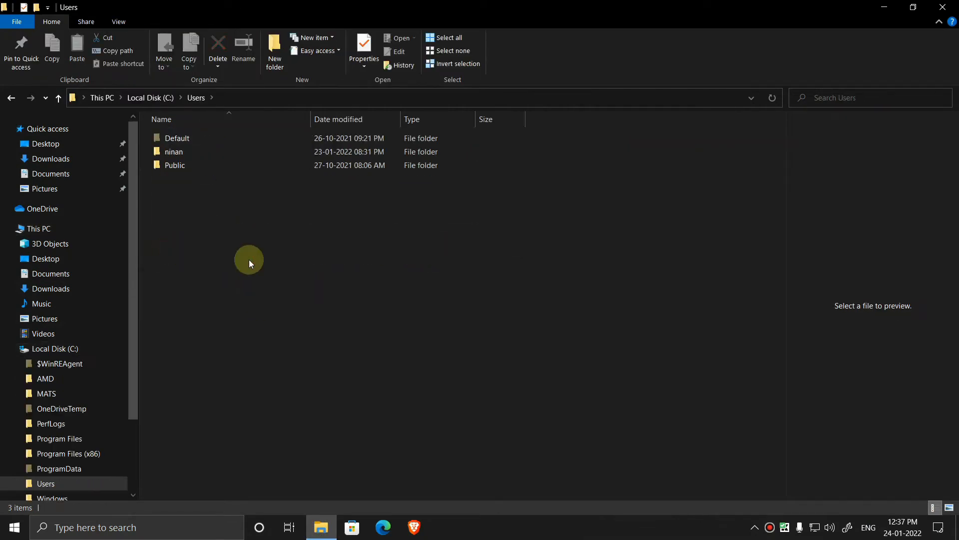
pyautogui.moveTo(210, 255)
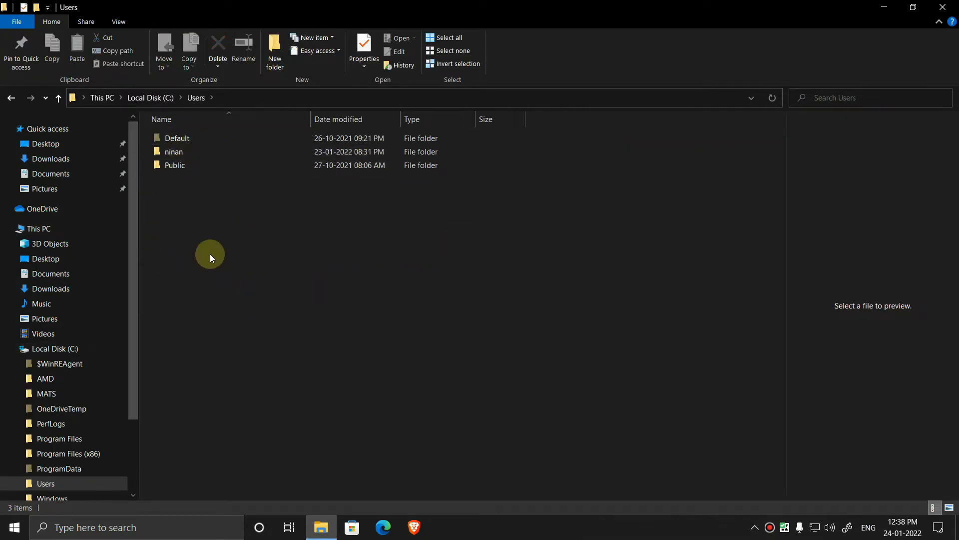
pyautogui.moveTo(166, 201)
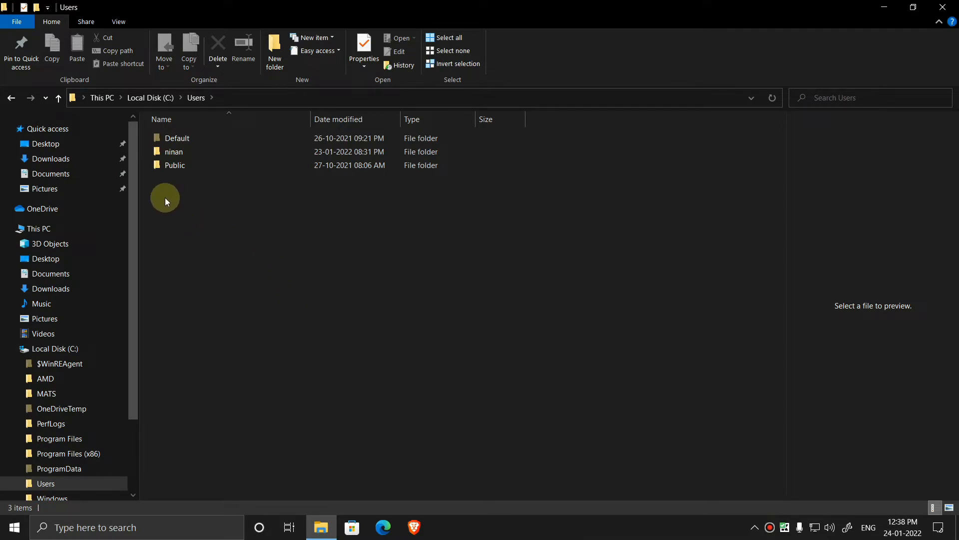
pyautogui.doubleClick(173, 151)
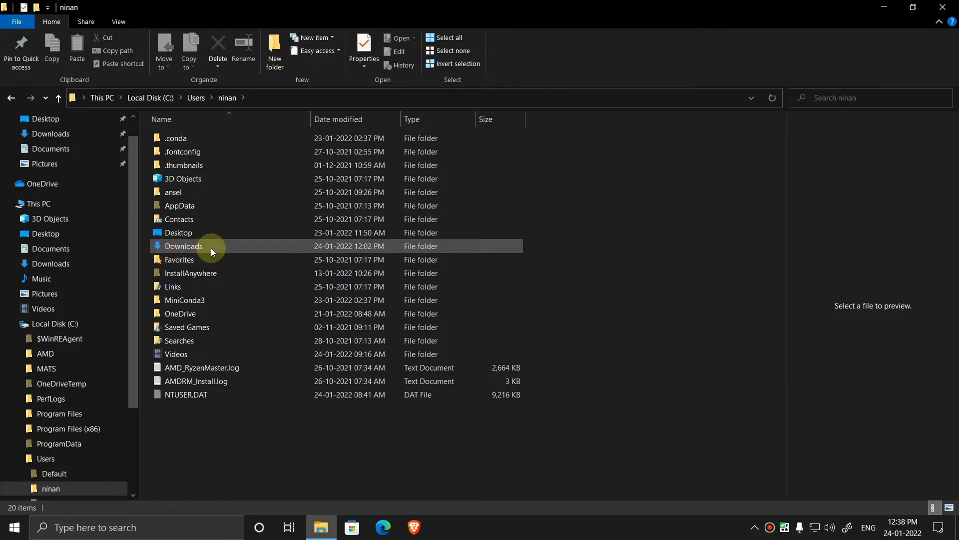
# From the 22.8 GB Downloads folder's Location properties, start choosing a new destination.
pyautogui.click(183, 246)
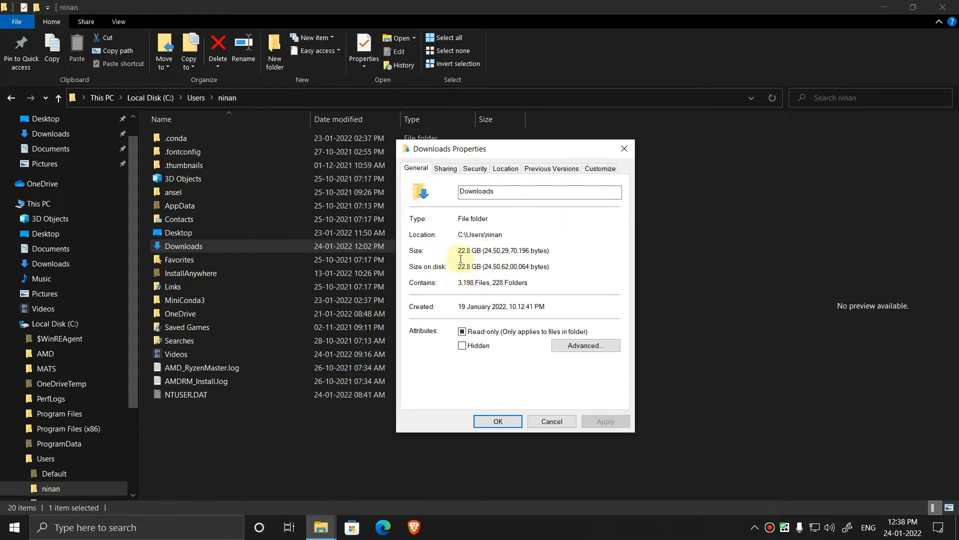
pyautogui.moveTo(504, 169)
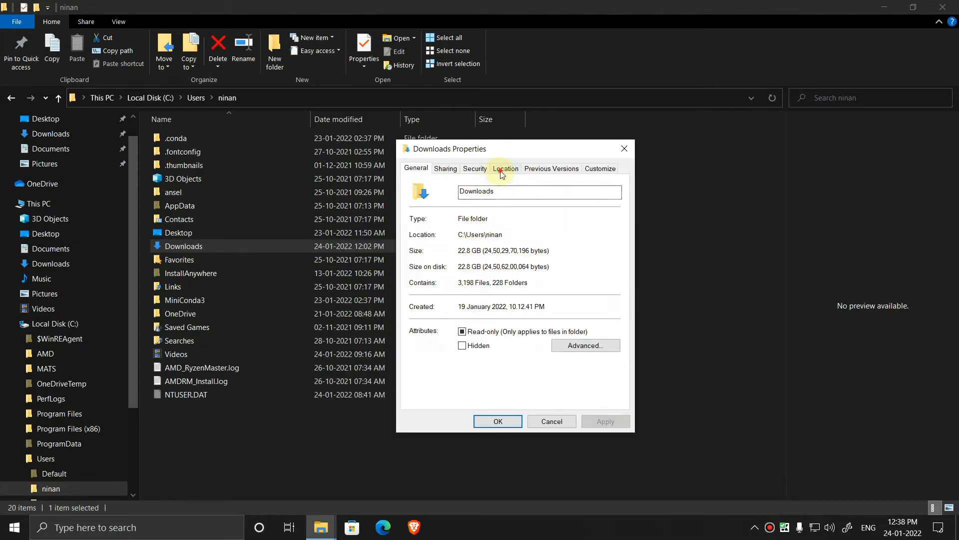
pyautogui.click(505, 168)
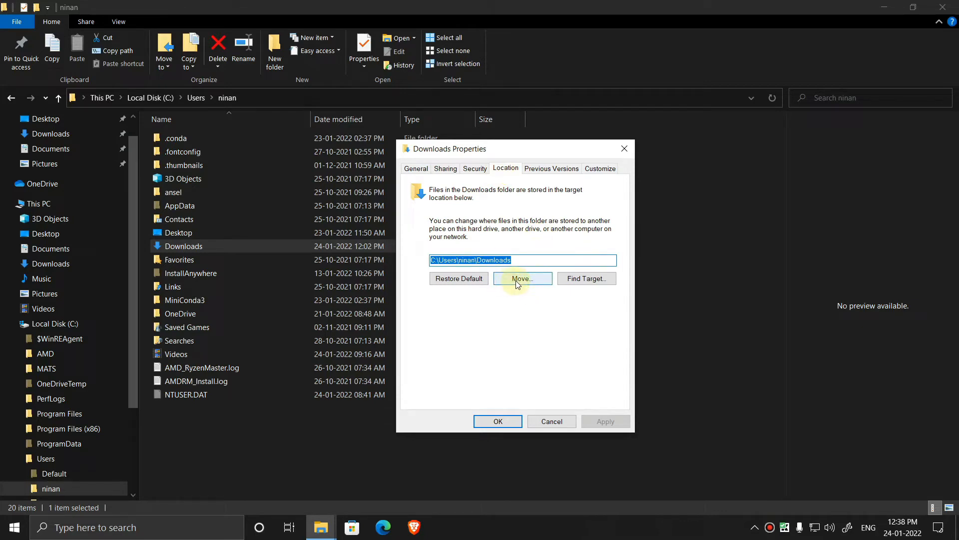
pyautogui.click(520, 279)
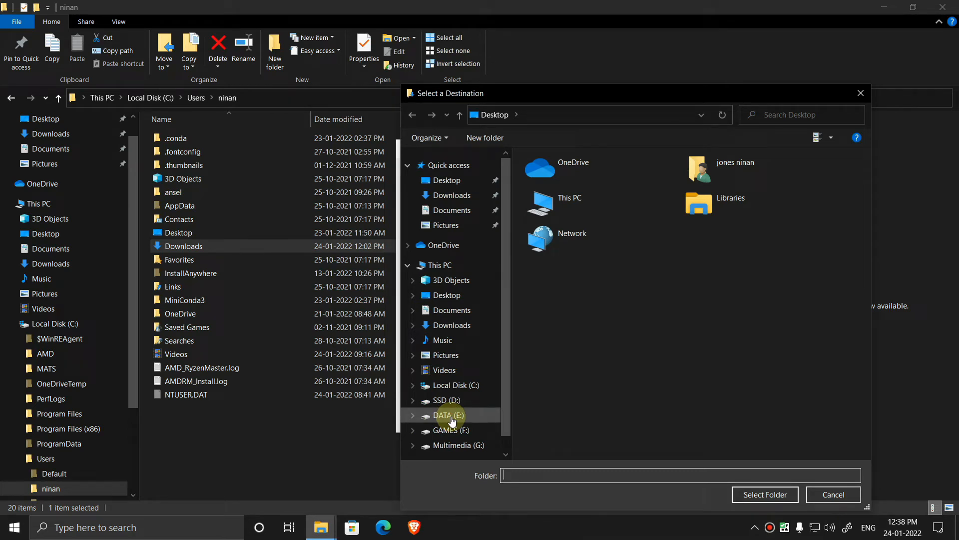
# Create a Downloads folder on DATA (E:) and select it as the target.
pyautogui.click(444, 414)
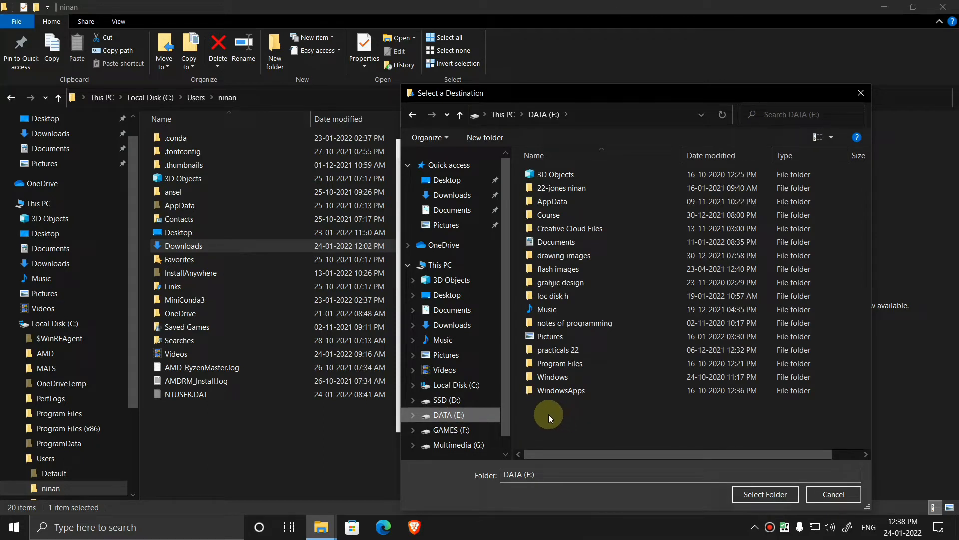
pyautogui.rightClick(549, 419)
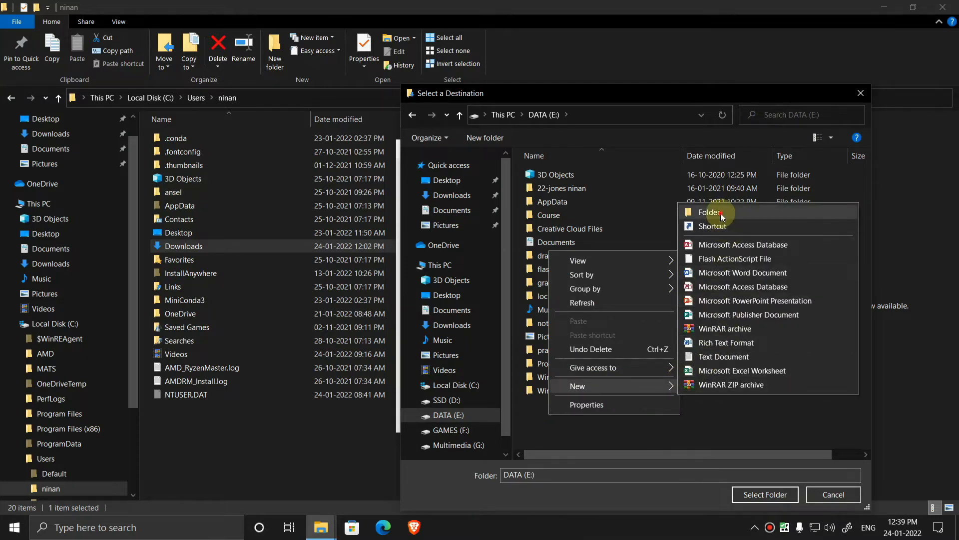
pyautogui.click(711, 212)
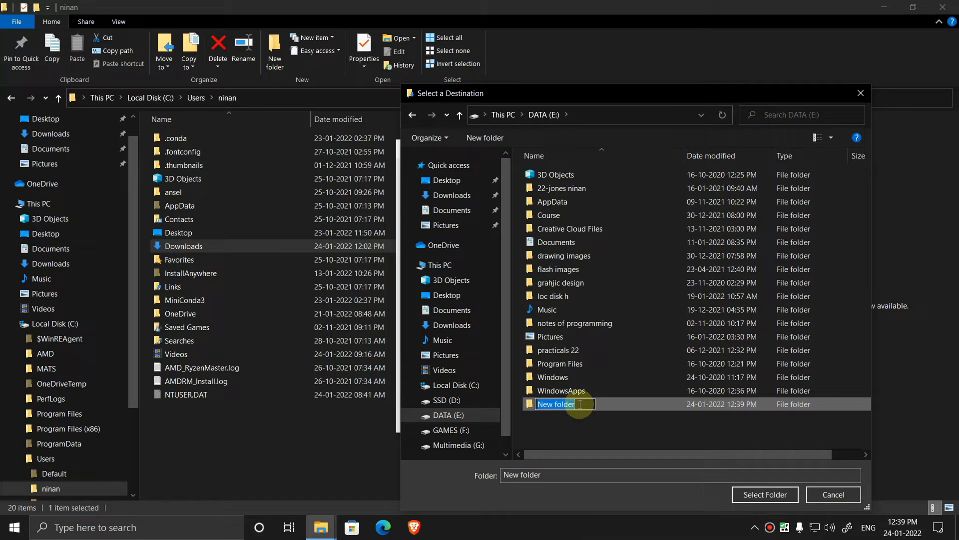
pyautogui.write('Downloads')
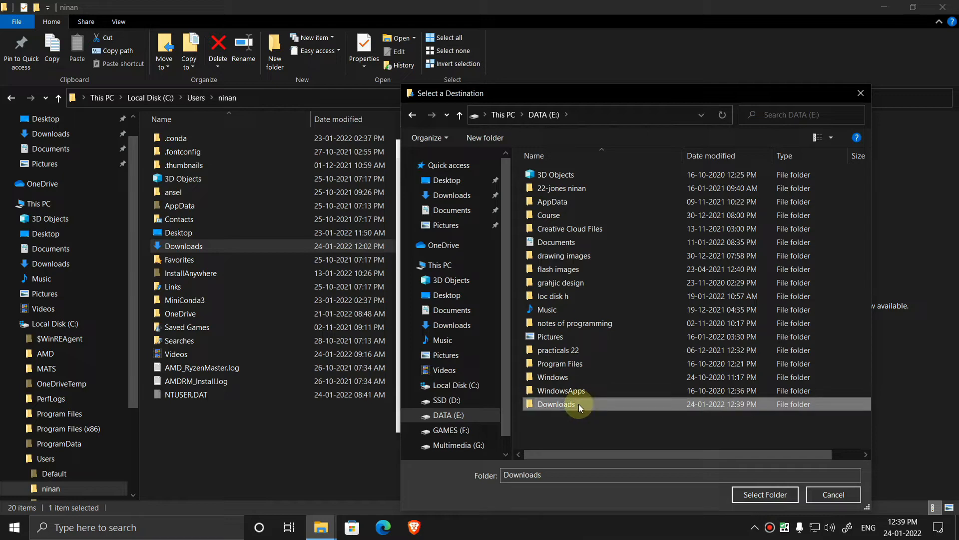
pyautogui.moveTo(654, 415)
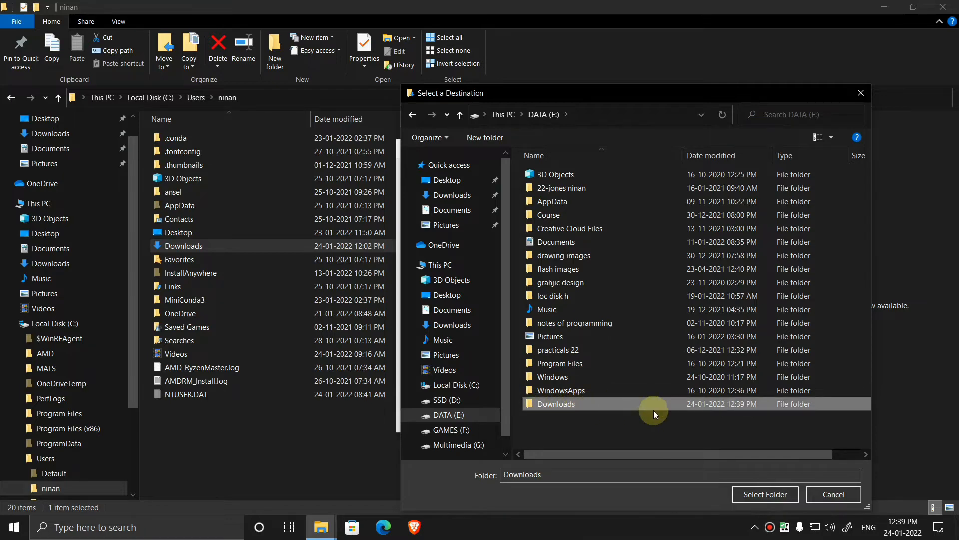
pyautogui.click(764, 495)
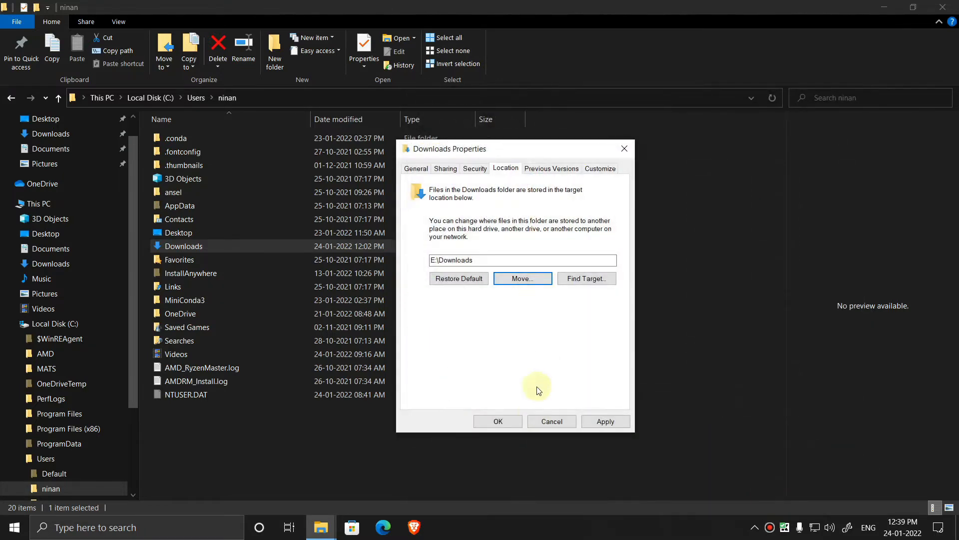
pyautogui.moveTo(604, 421)
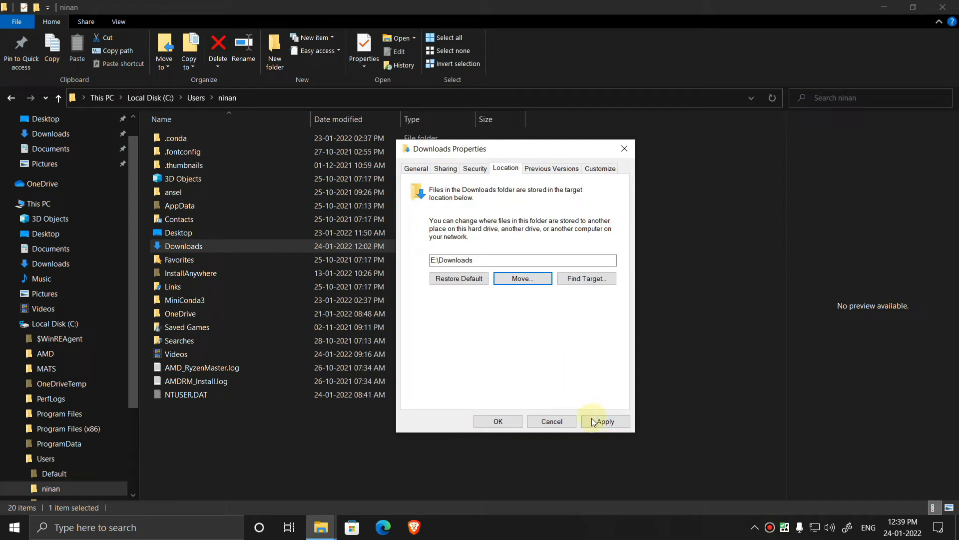
# Apply E:\Downloads as the location and confirm moving all existing files.
pyautogui.click(604, 421)
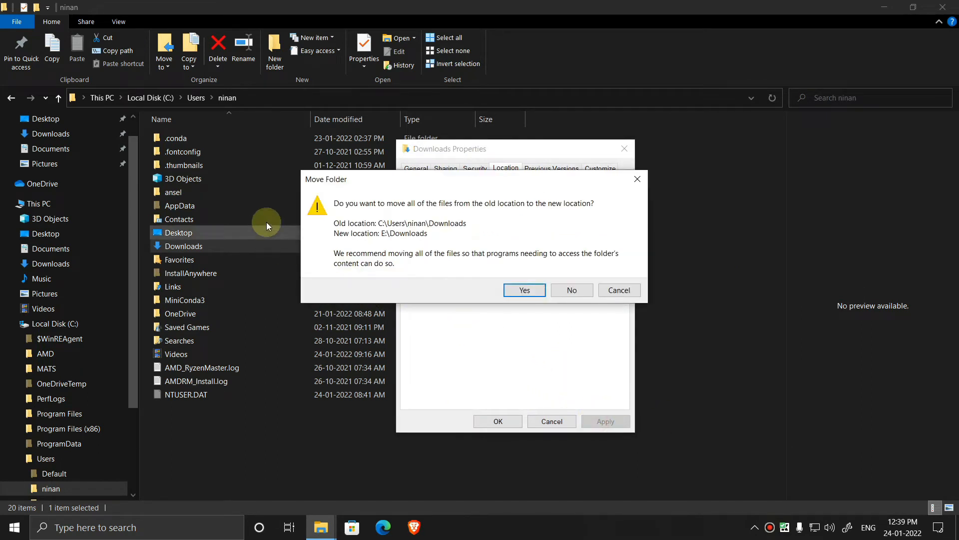
pyautogui.moveTo(418, 235)
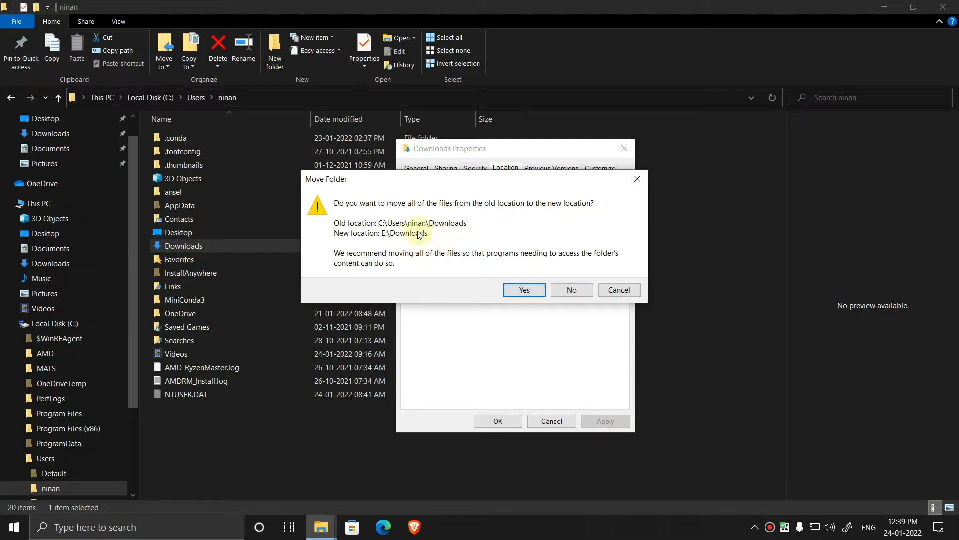
pyautogui.moveTo(458, 215)
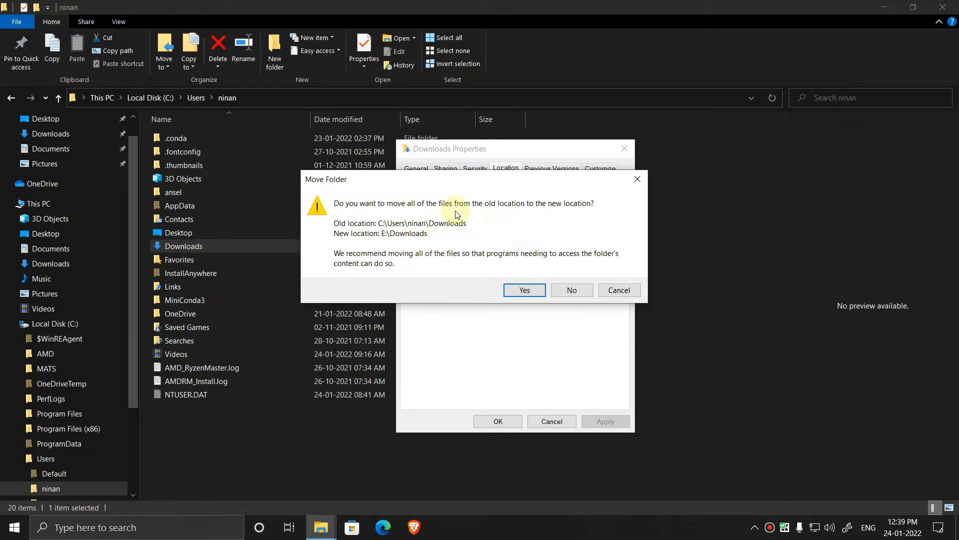
pyautogui.moveTo(534, 250)
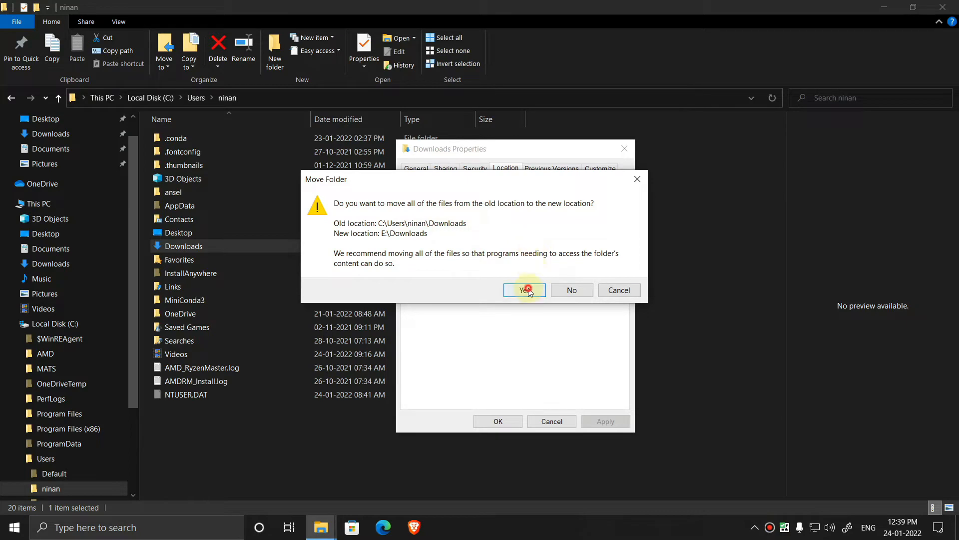
pyautogui.click(523, 290)
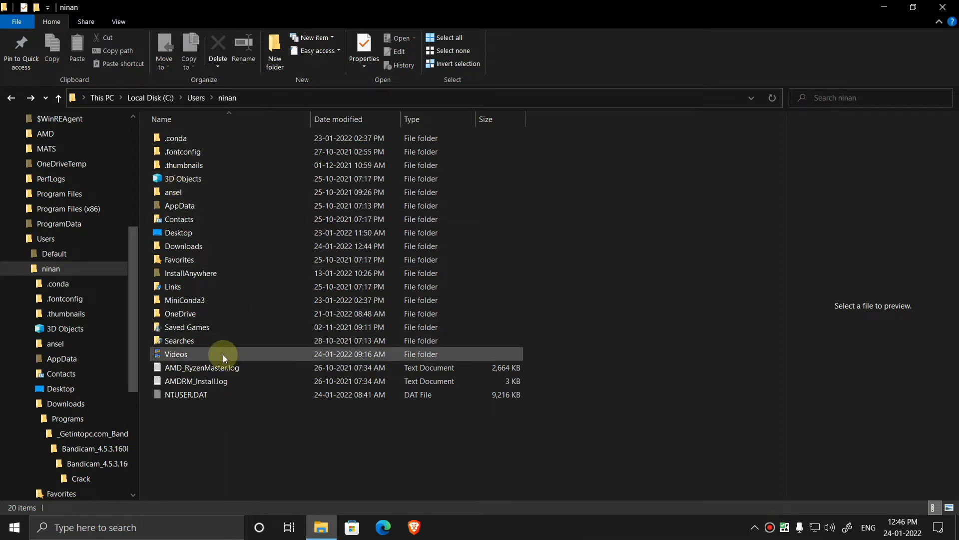
pyautogui.moveTo(177, 353)
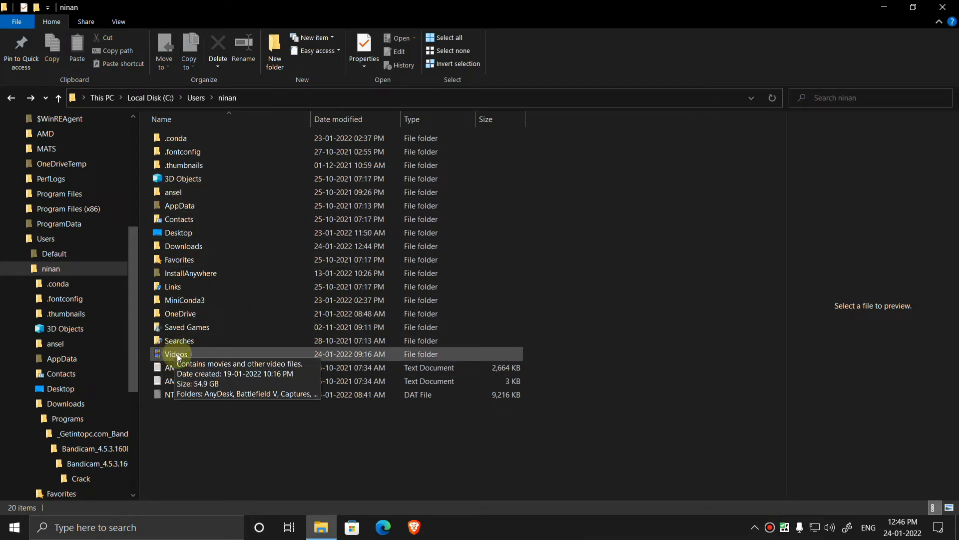
# Open Properties for the Videos folder (54.9 GB, 171 files).
pyautogui.click(176, 354)
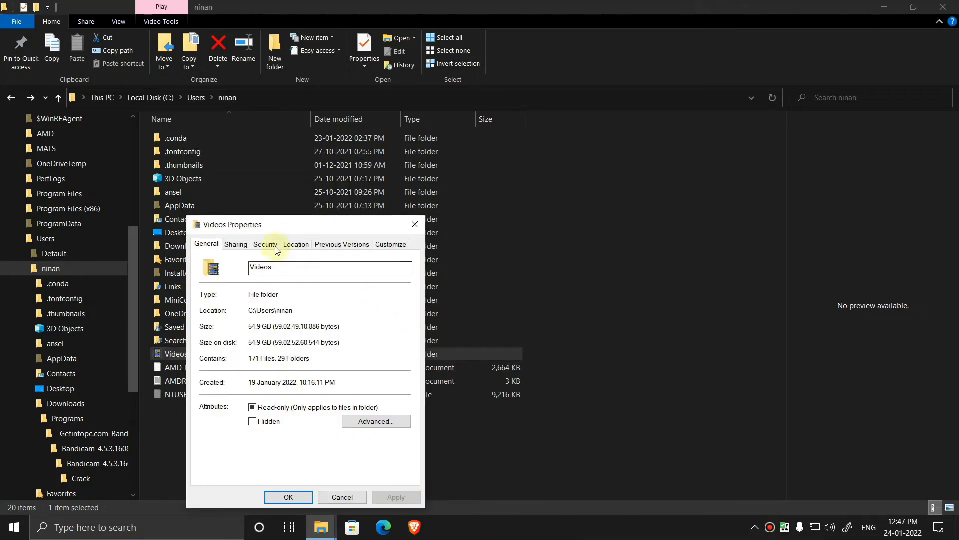
# Create a Videos folder on DATA (E:) and select it as the Videos location.
pyautogui.click(296, 245)
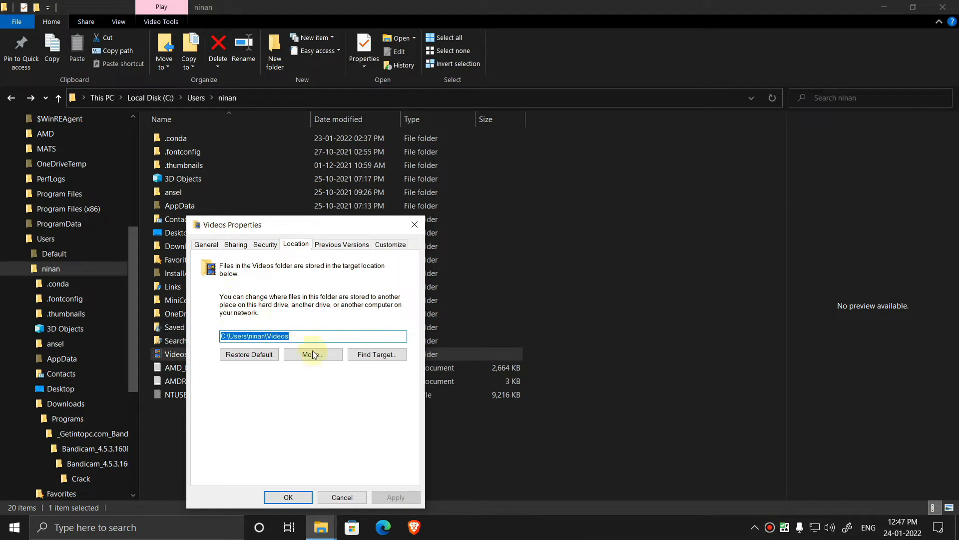
pyautogui.click(312, 354)
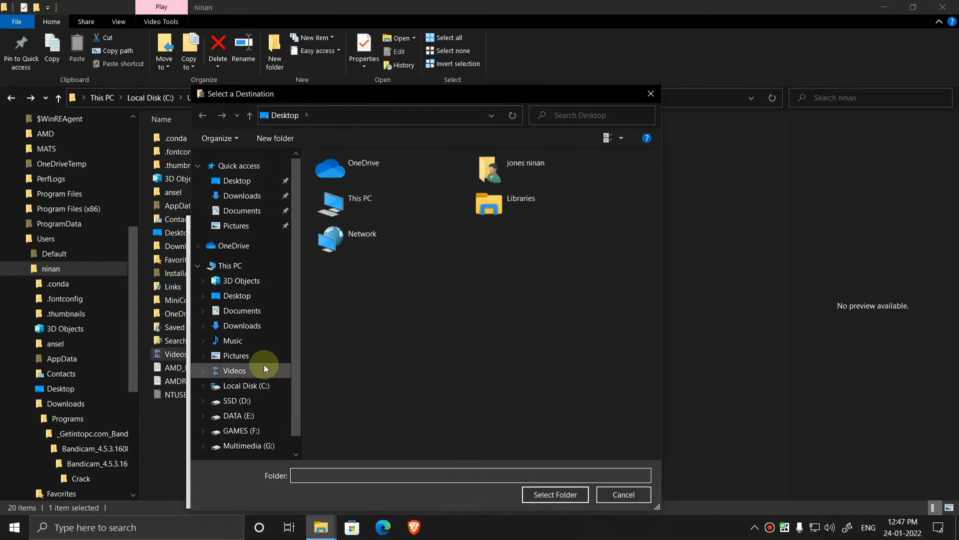
pyautogui.click(234, 416)
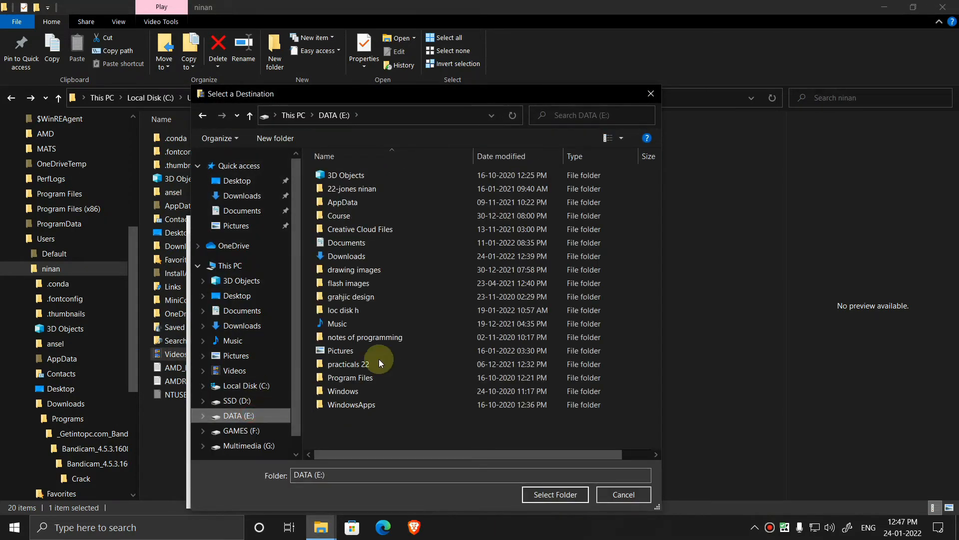
pyautogui.rightClick(349, 434)
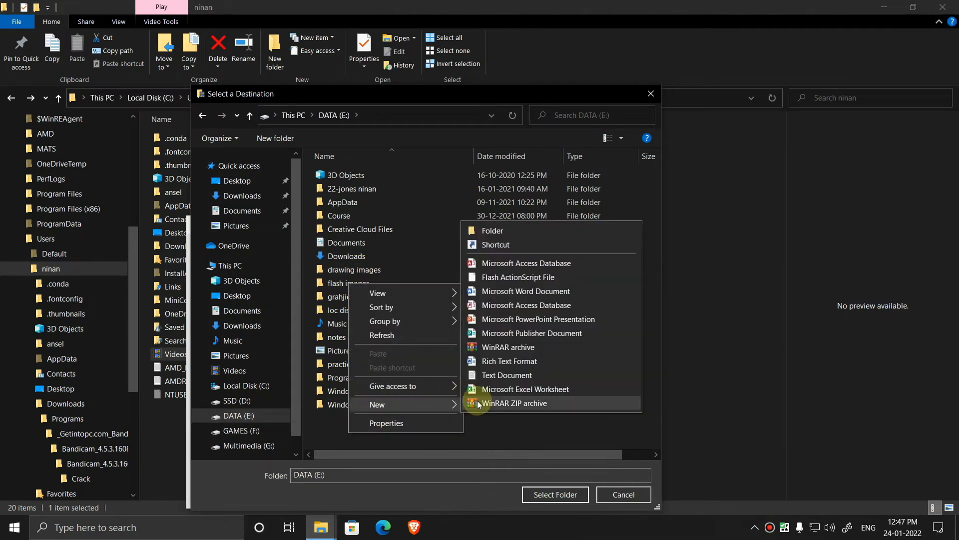
pyautogui.click(492, 230)
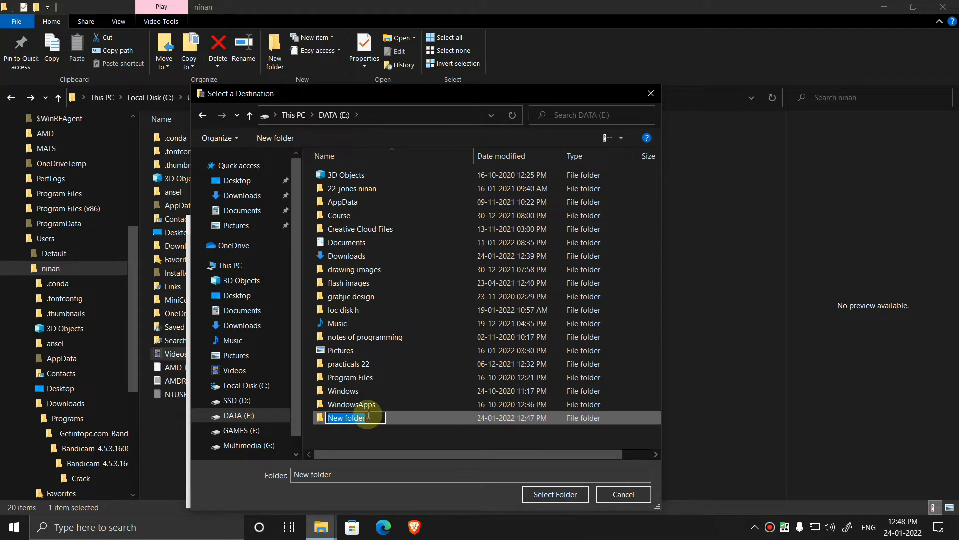
pyautogui.write('Videos')
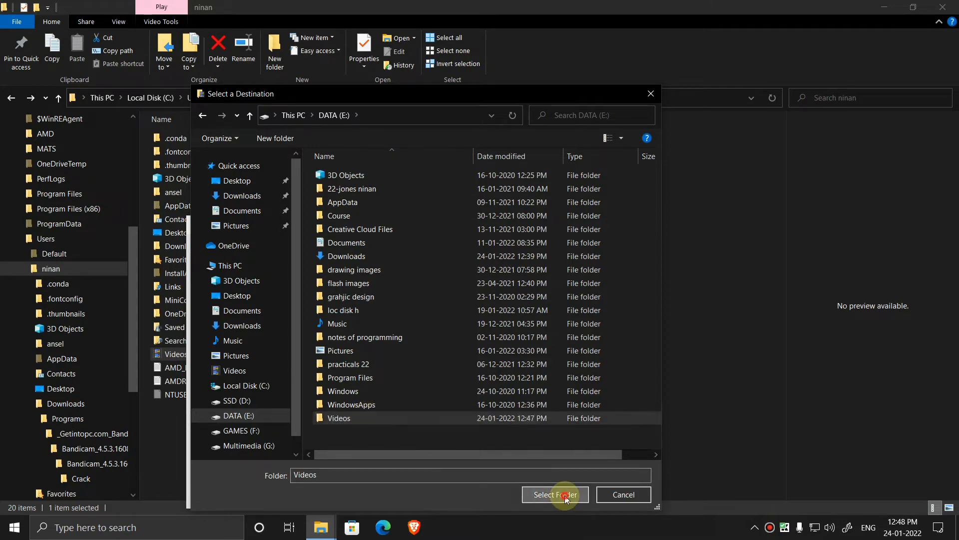
pyautogui.click(553, 494)
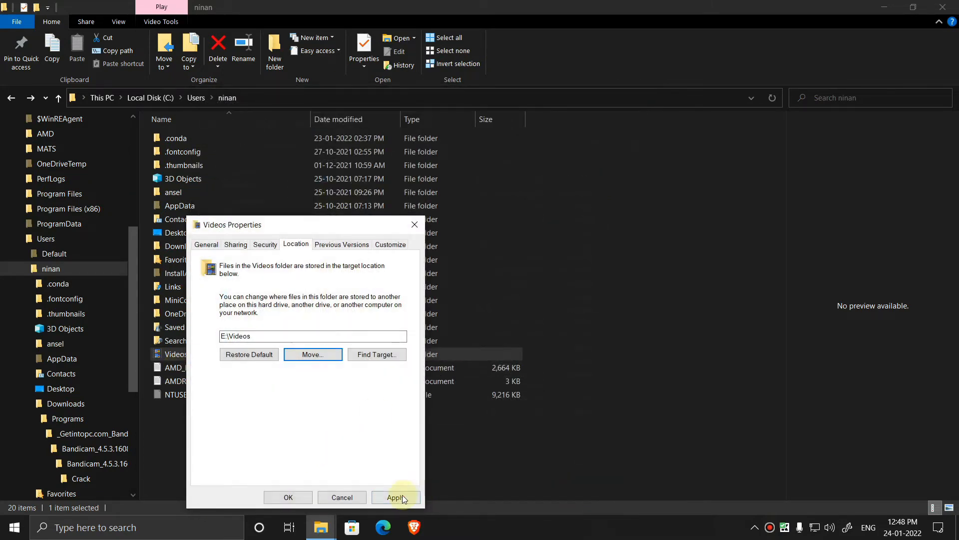
# Apply E:\Videos, confirm moving all video files, and close Videos Properties.
pyautogui.click(396, 496)
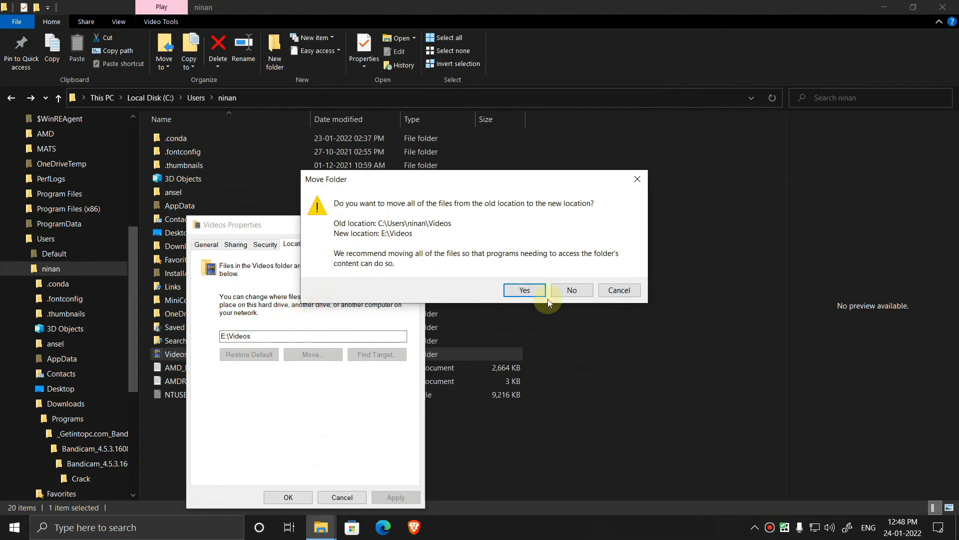
pyautogui.click(524, 289)
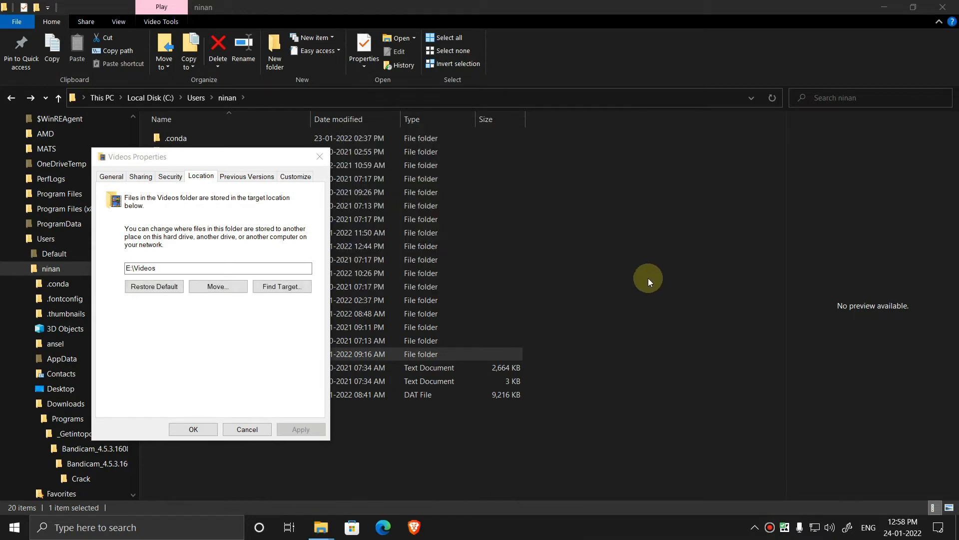
pyautogui.click(246, 429)
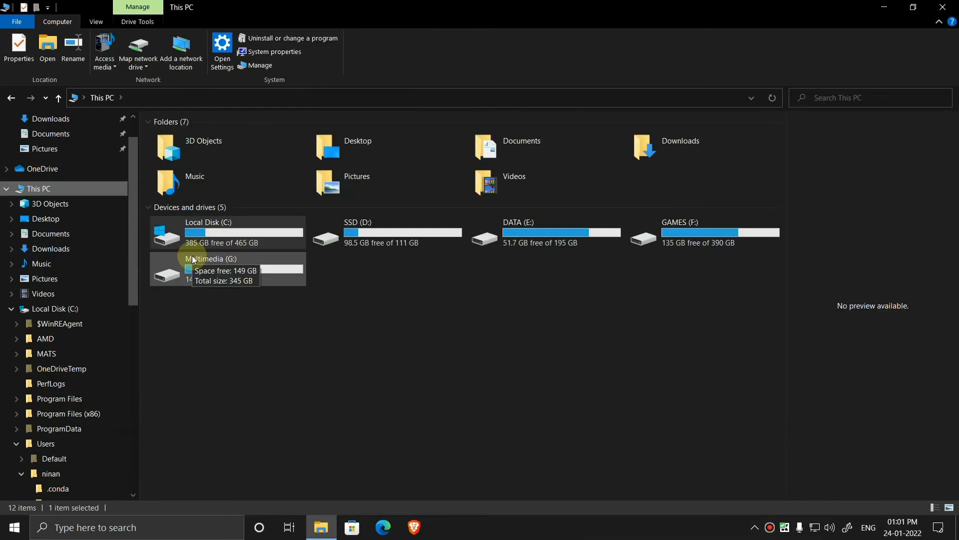
pyautogui.moveTo(294, 363)
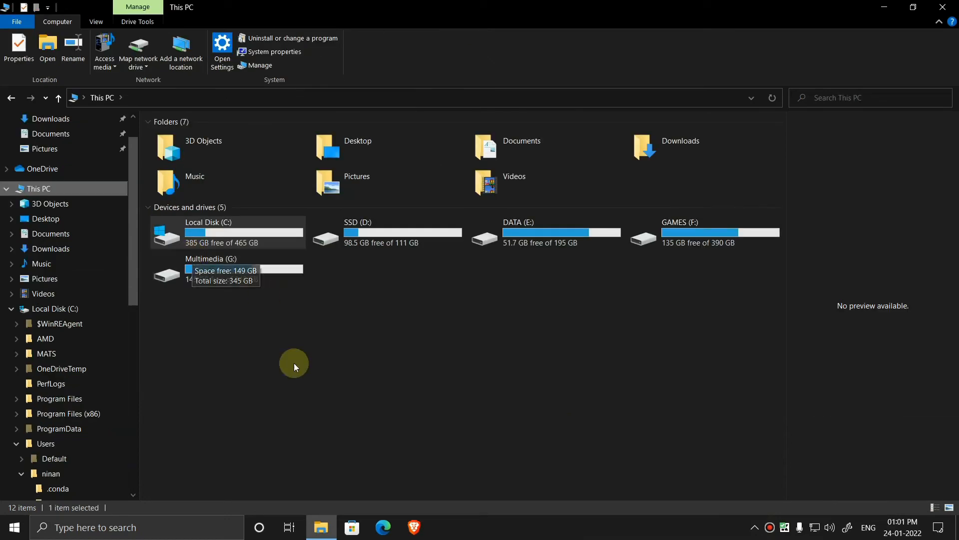
pyautogui.moveTo(293, 358)
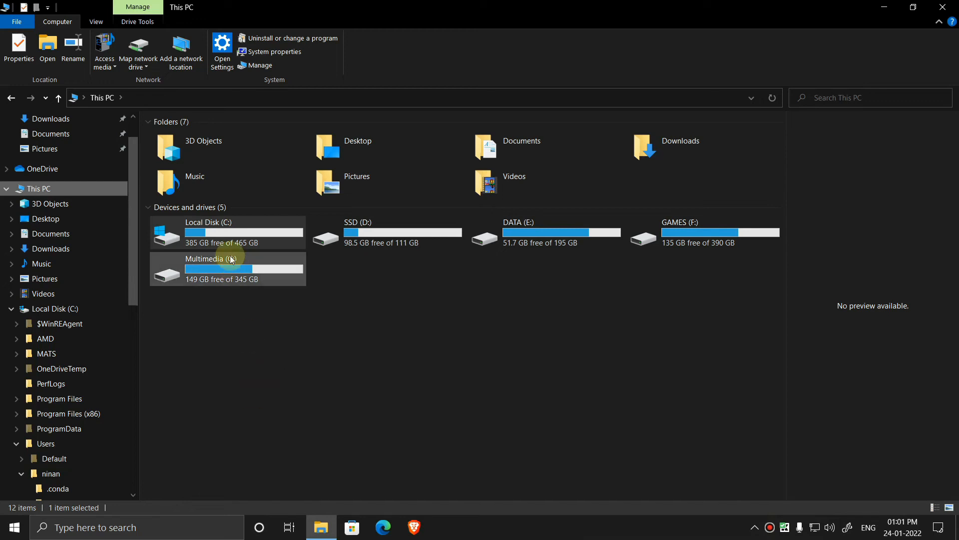
# Select the SSD (D:) drive, which shows 98.5 GB free.
pyautogui.click(396, 231)
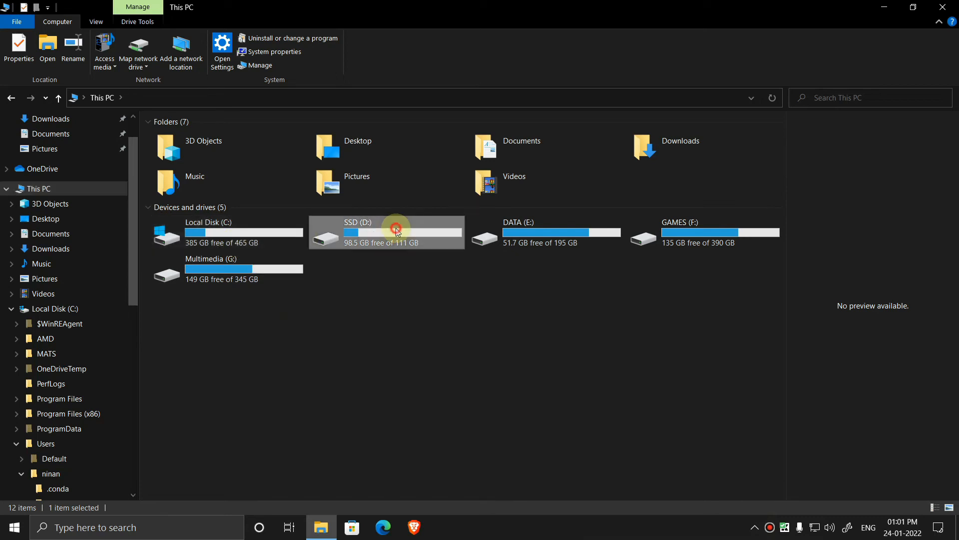
pyautogui.doubleClick(396, 232)
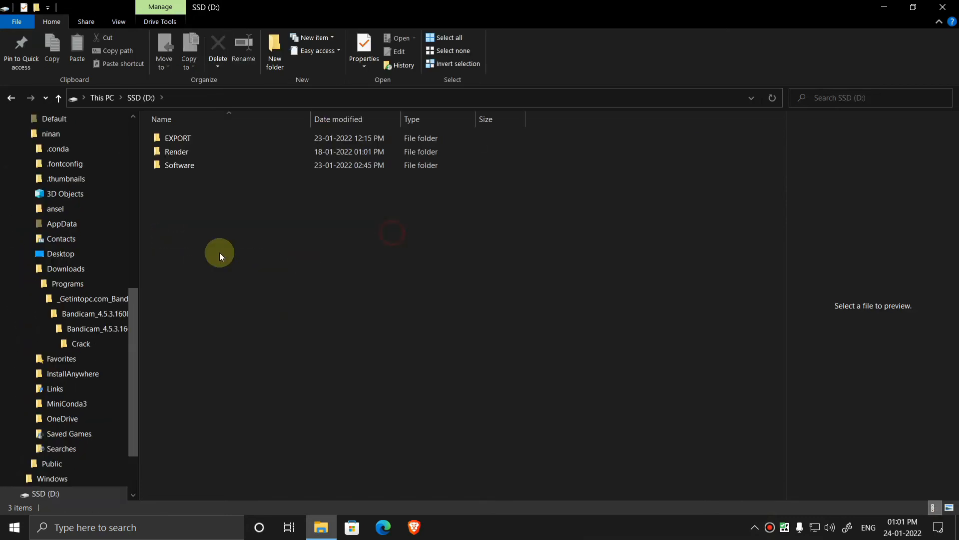
pyautogui.moveTo(231, 225)
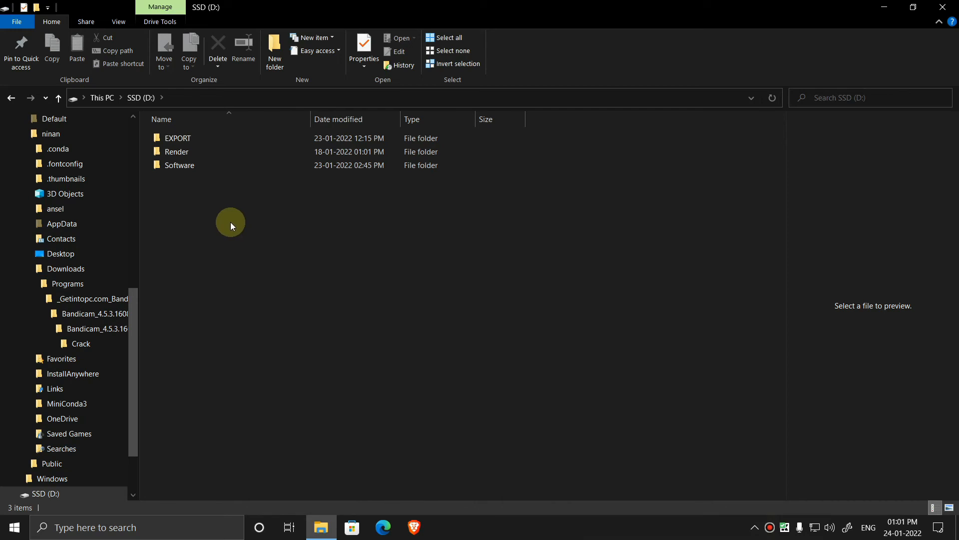
pyautogui.doubleClick(179, 165)
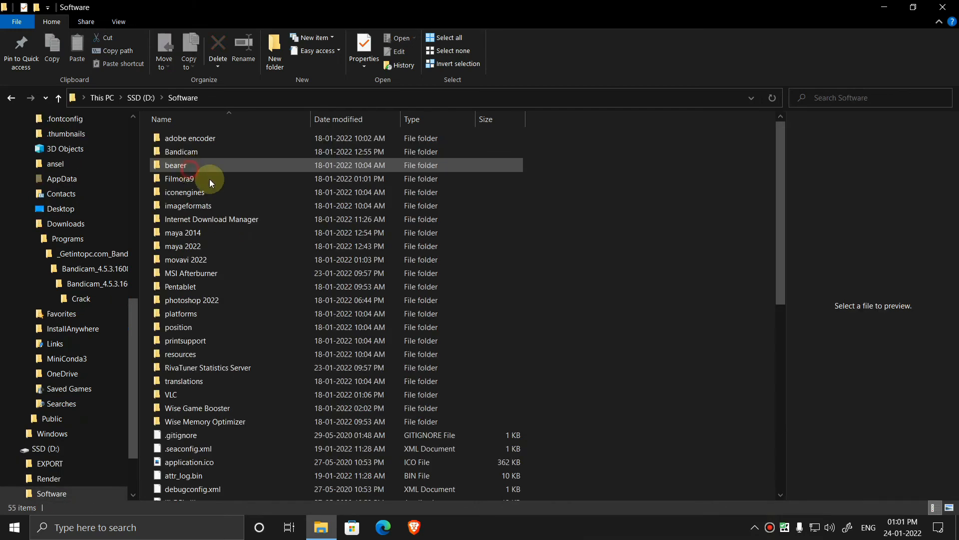
pyautogui.moveTo(296, 259)
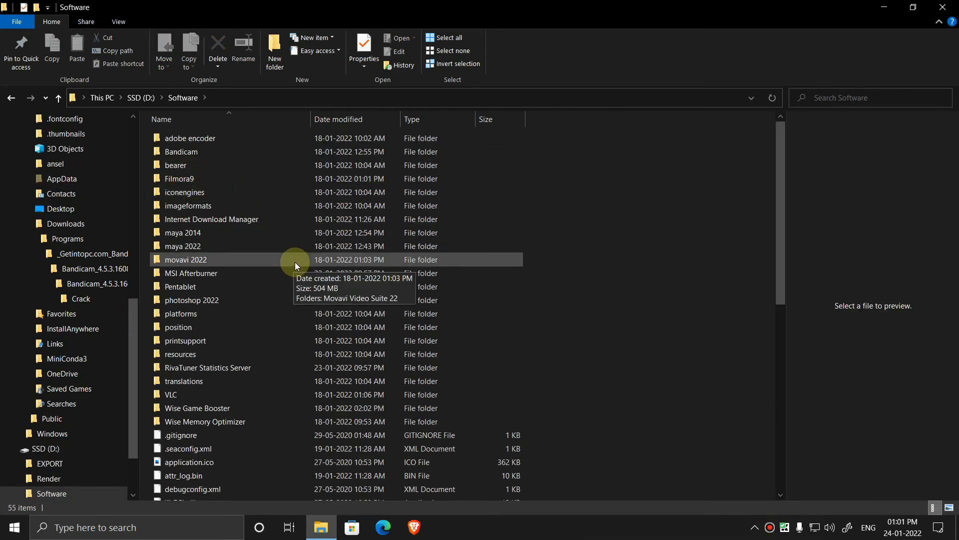
pyautogui.moveTo(327, 251)
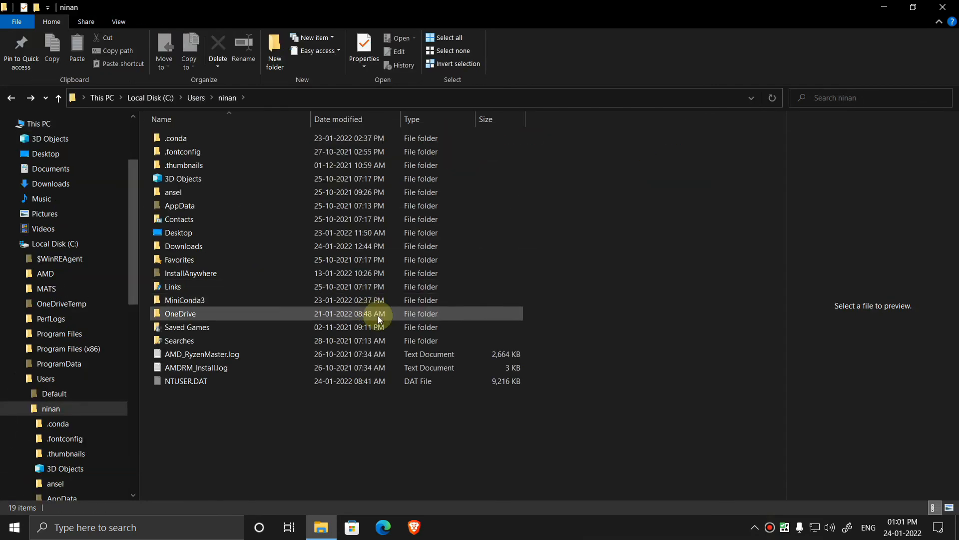
pyautogui.click(39, 123)
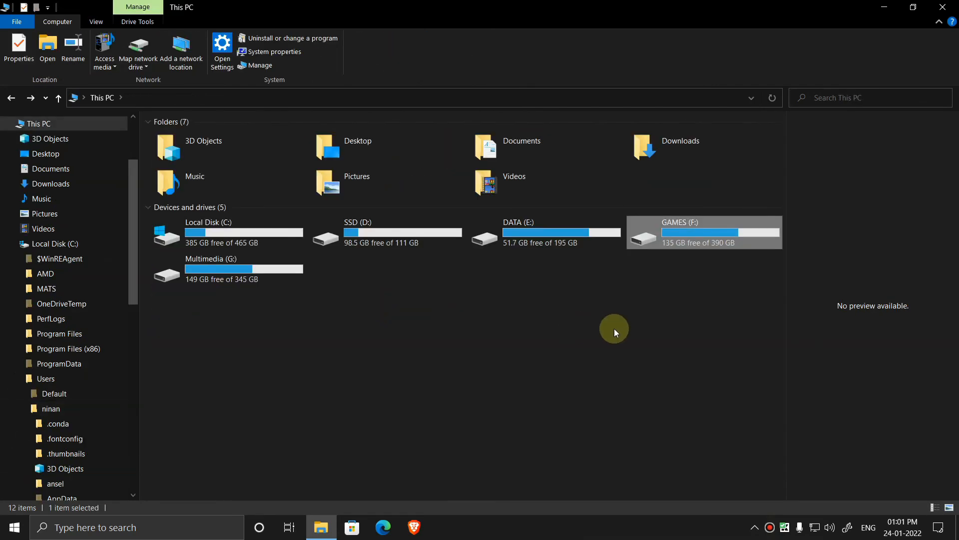